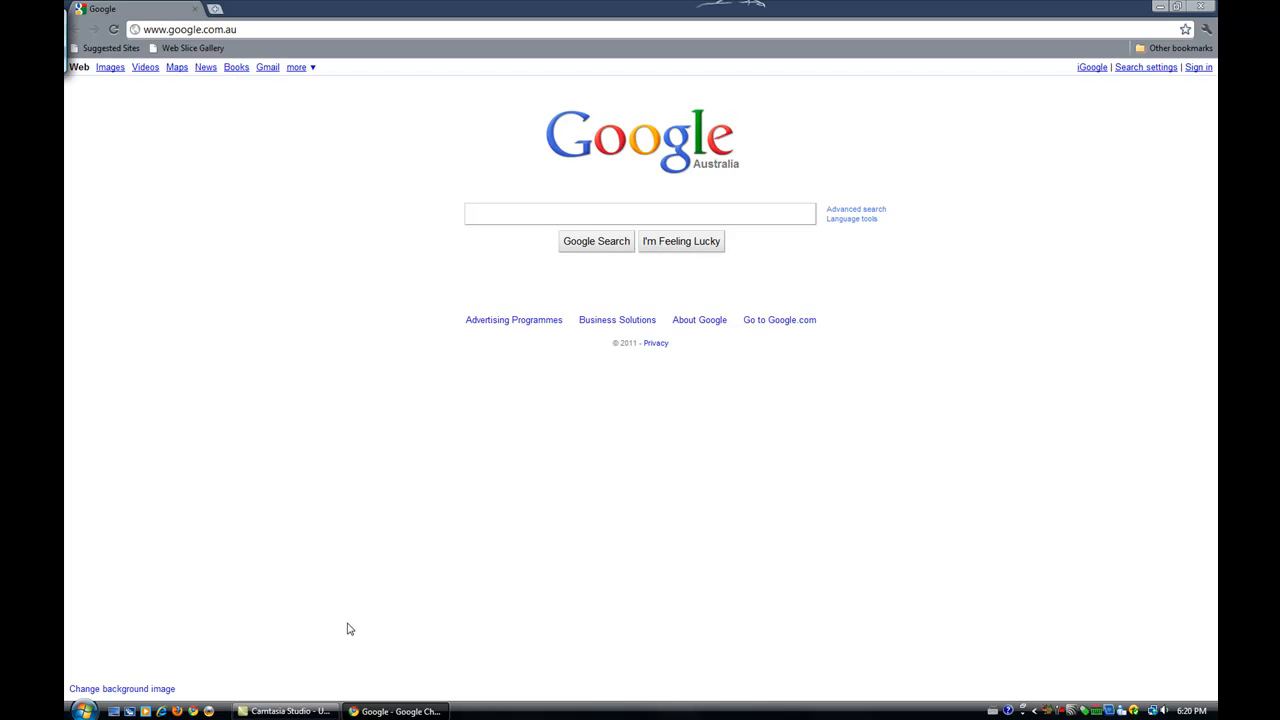
Step: Search Google for 'handbrake' via the suggestion and open the official HandBrake result
click(640, 212)
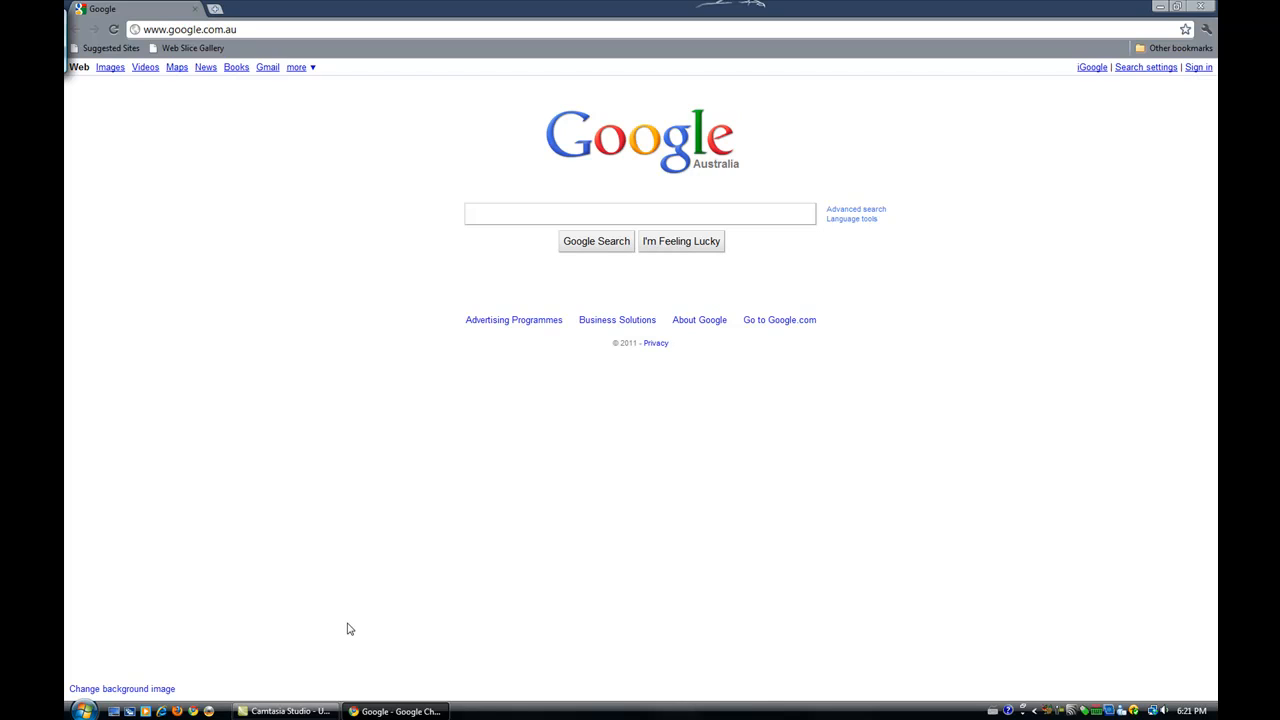
click(640, 212)
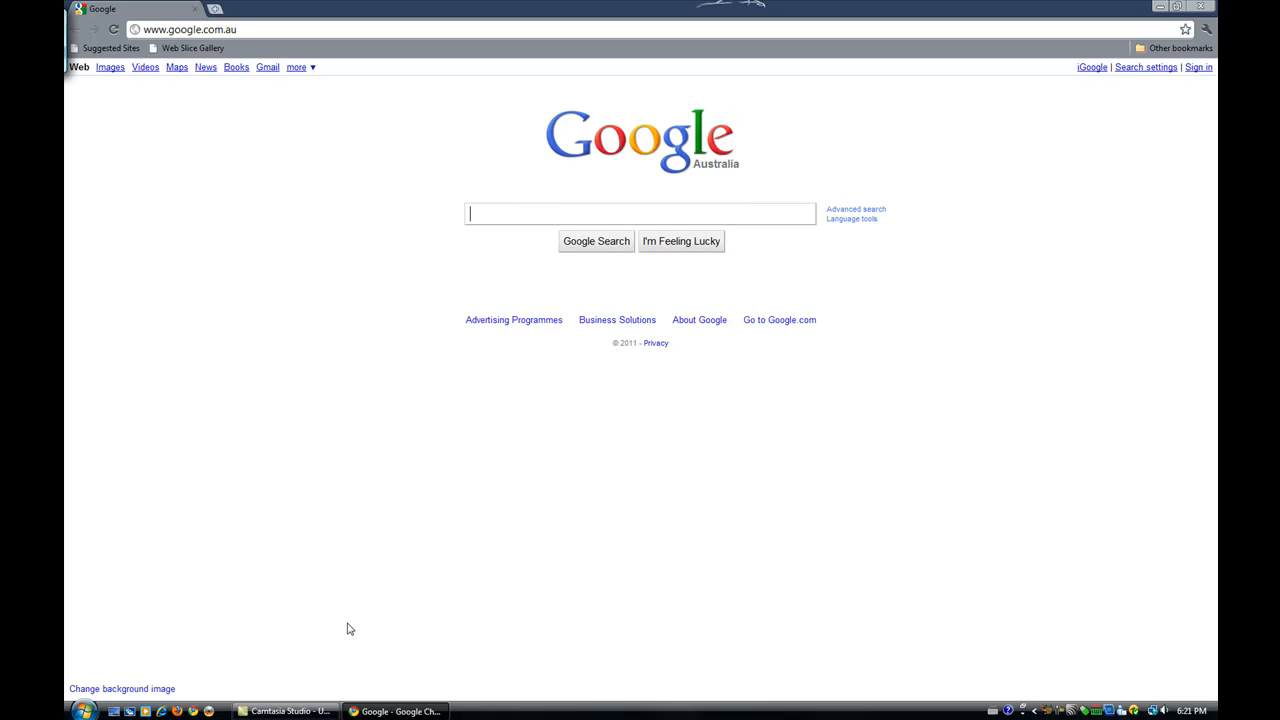
mouse_move(536, 160)
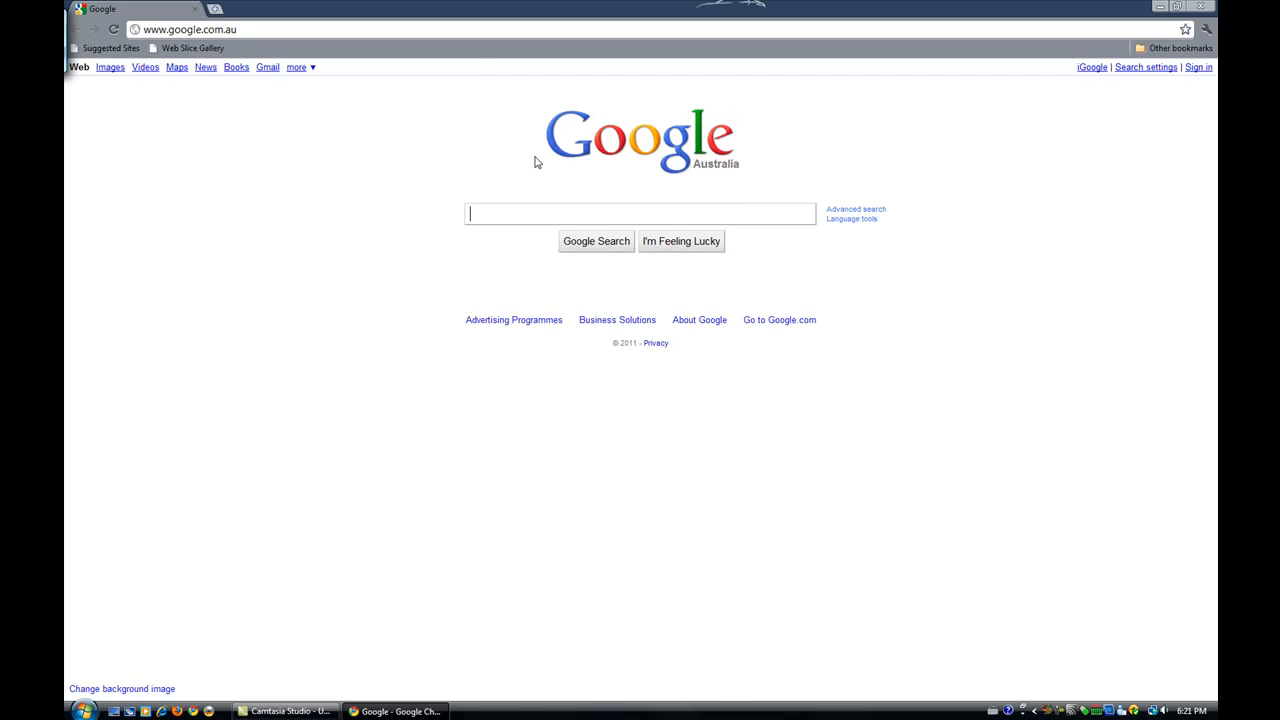
text(h)
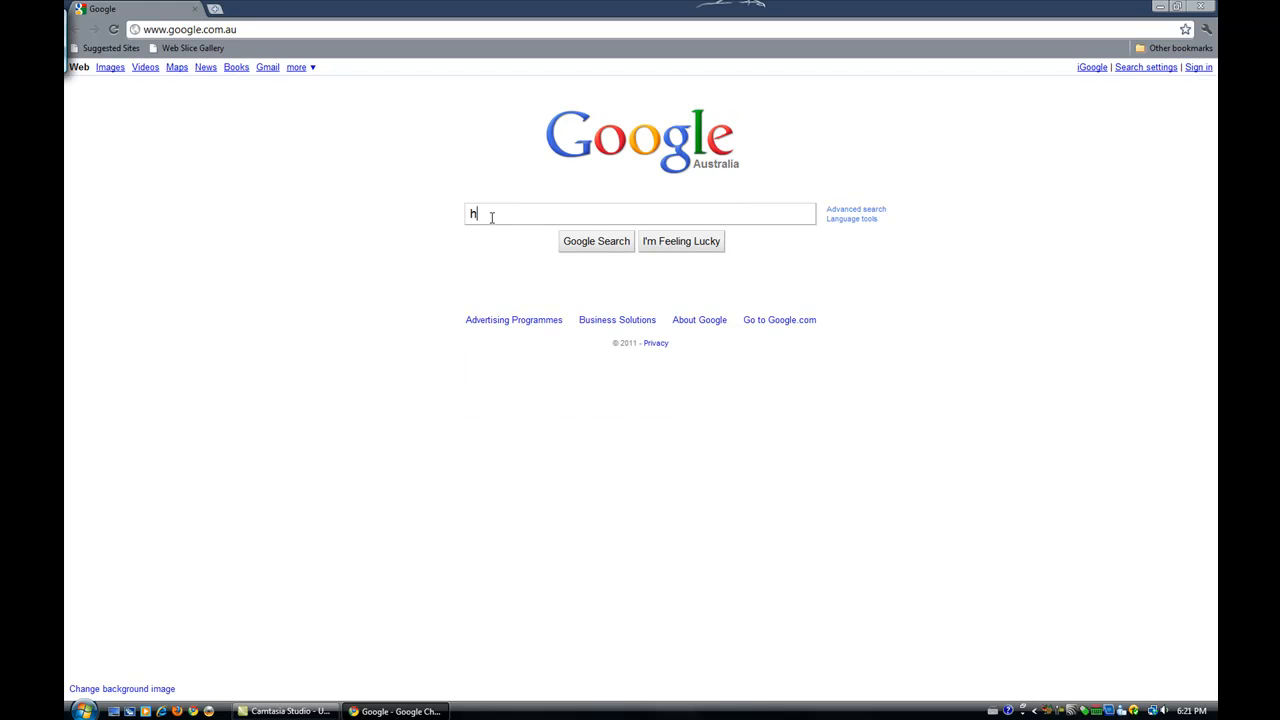
text(andbrak)
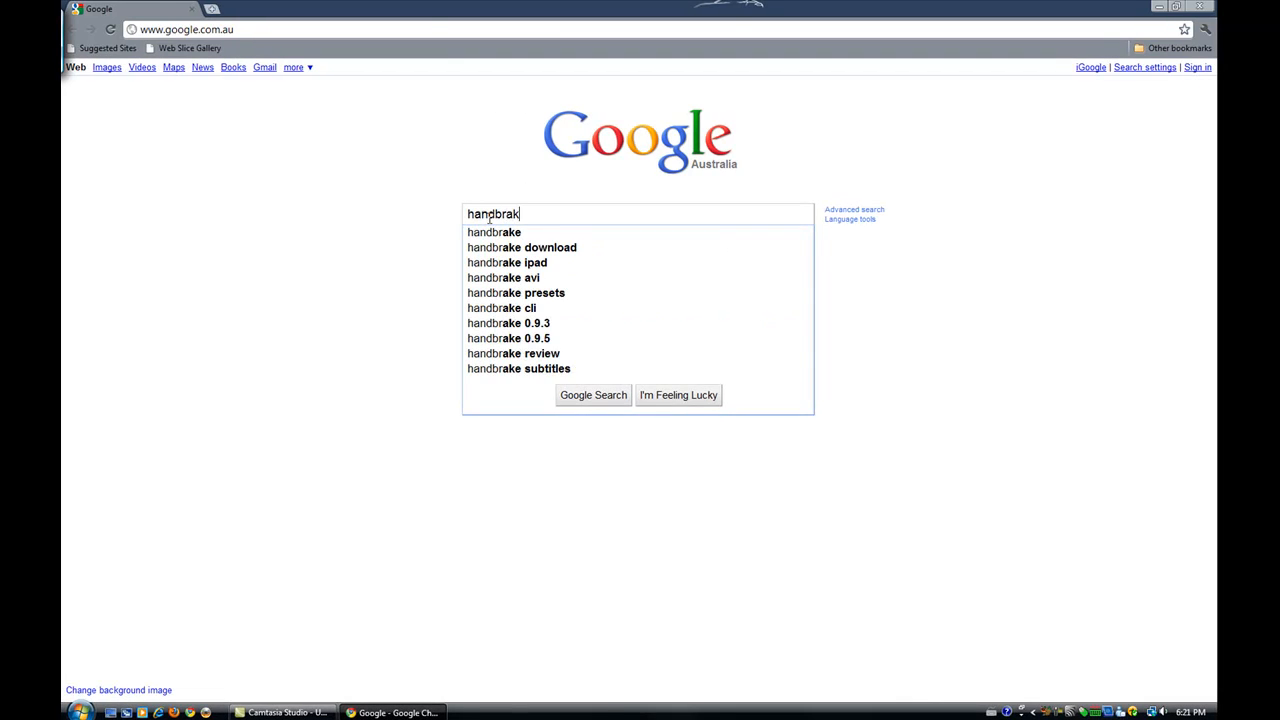
click(494, 232)
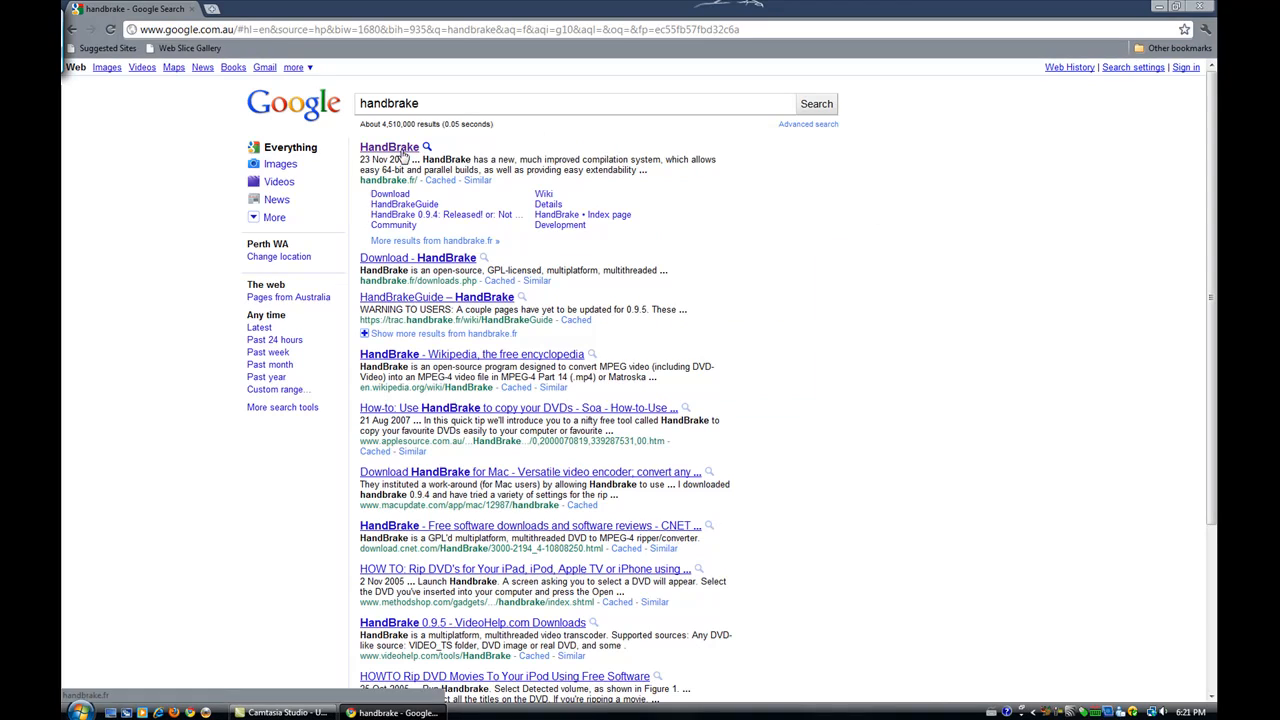
click(388, 148)
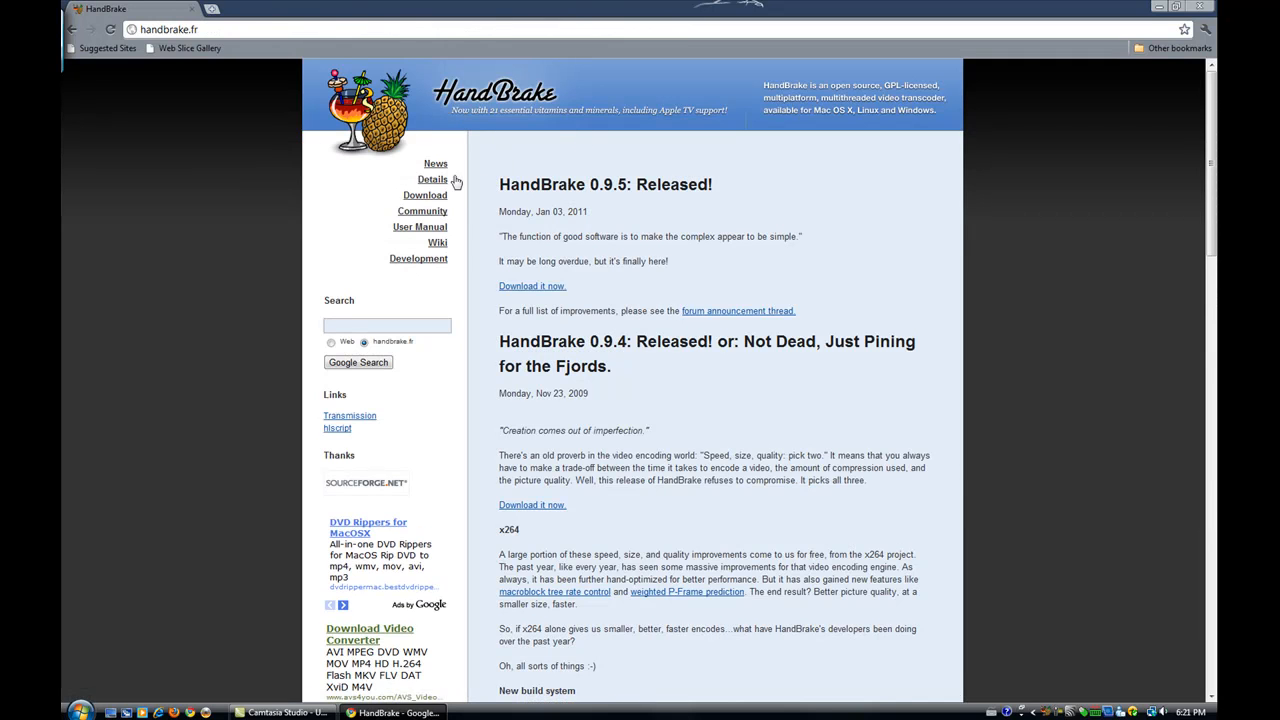
mouse_move(704, 216)
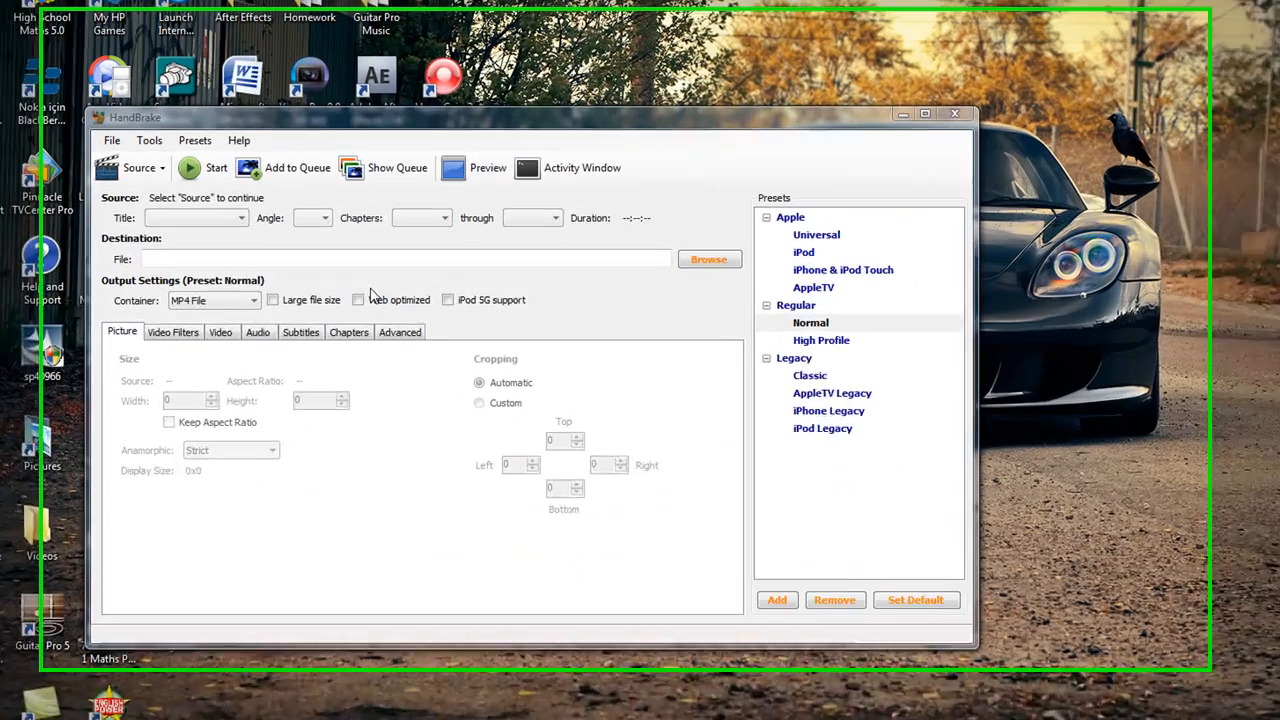
click(138, 168)
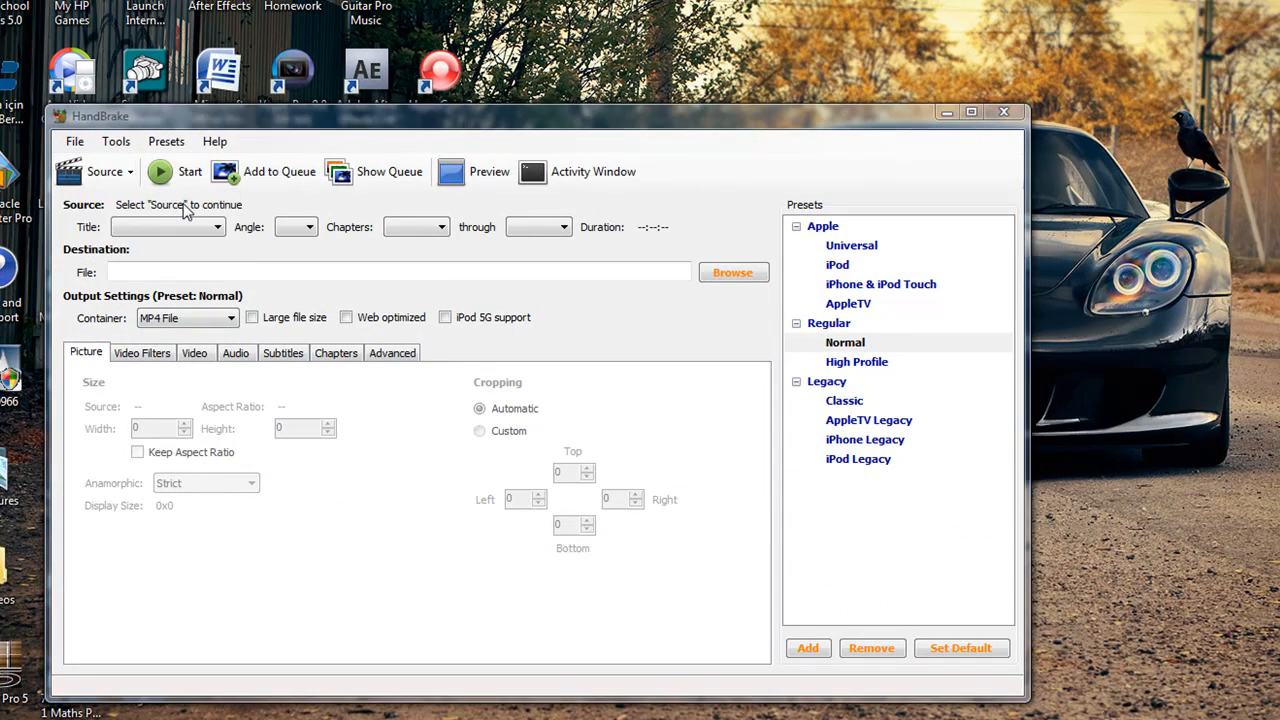
click(104, 172)
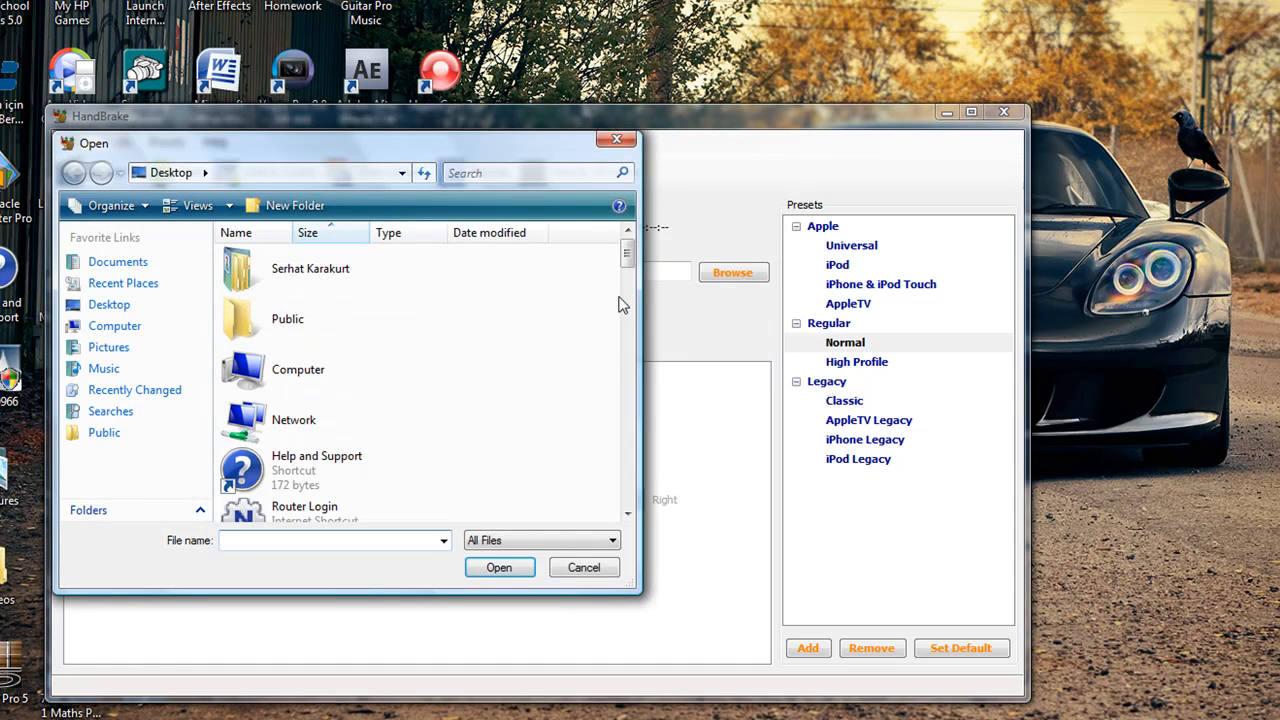
click(584, 568)
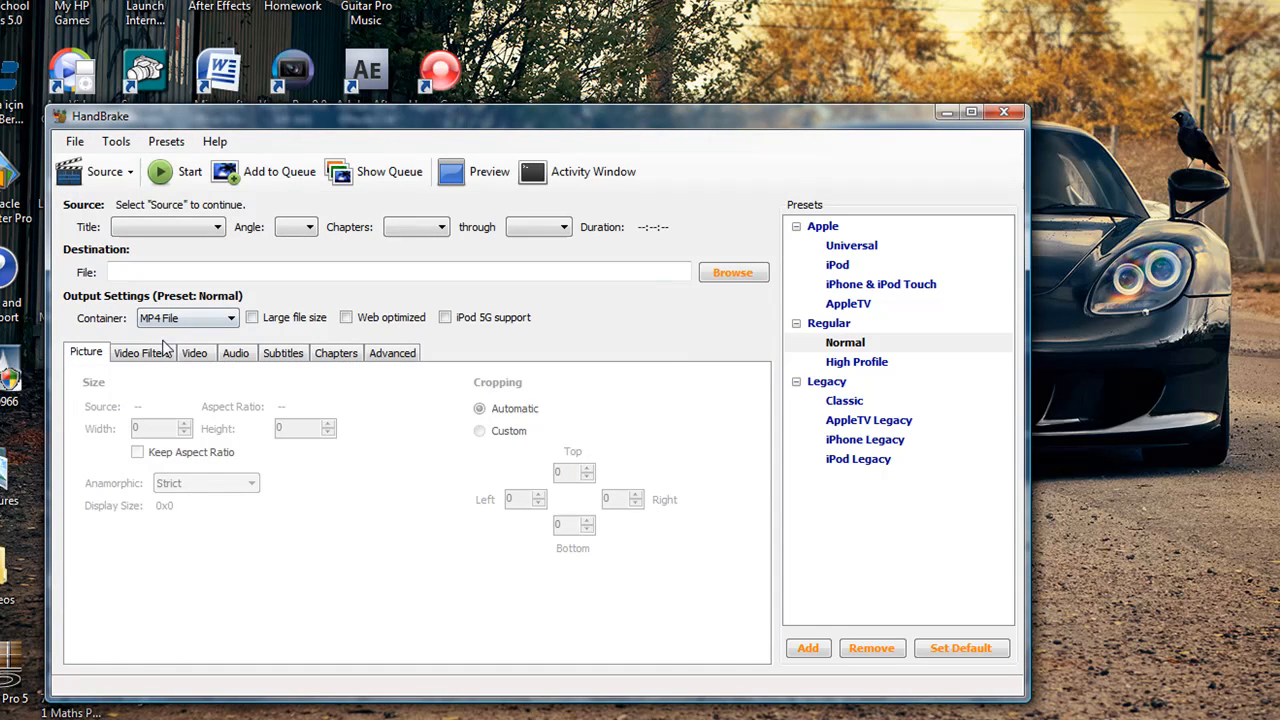
click(194, 352)
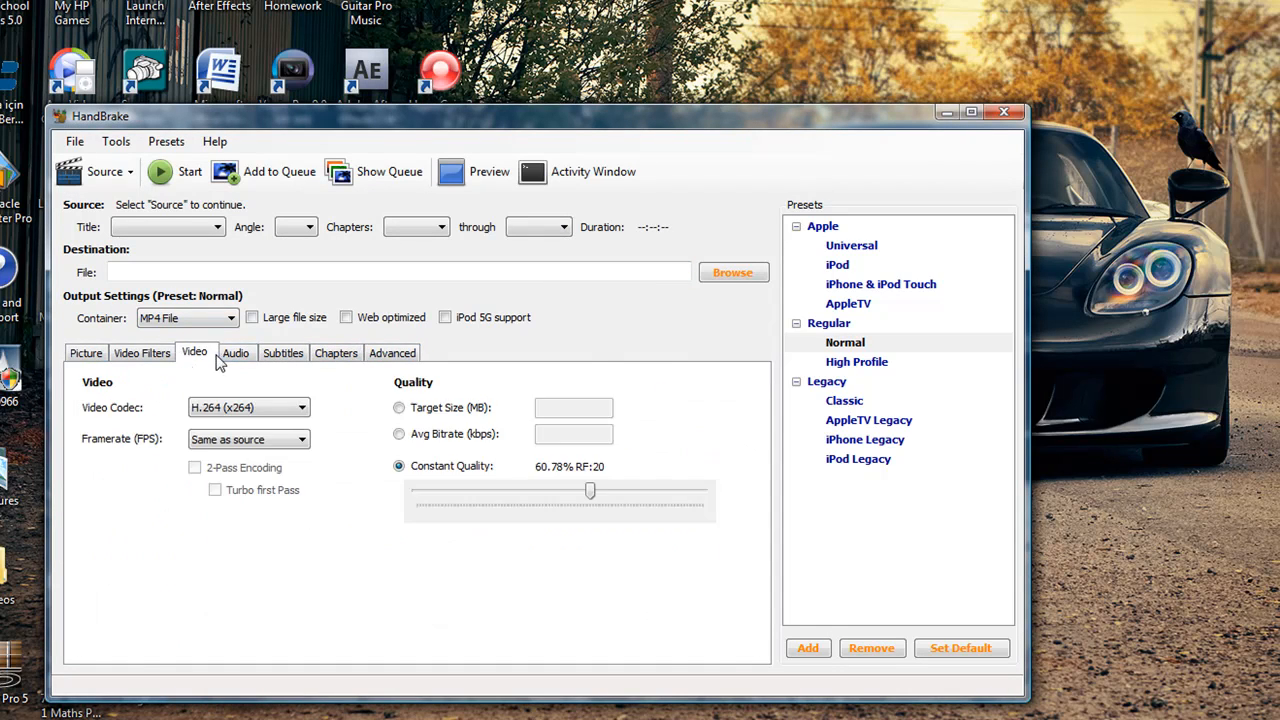
click(84, 352)
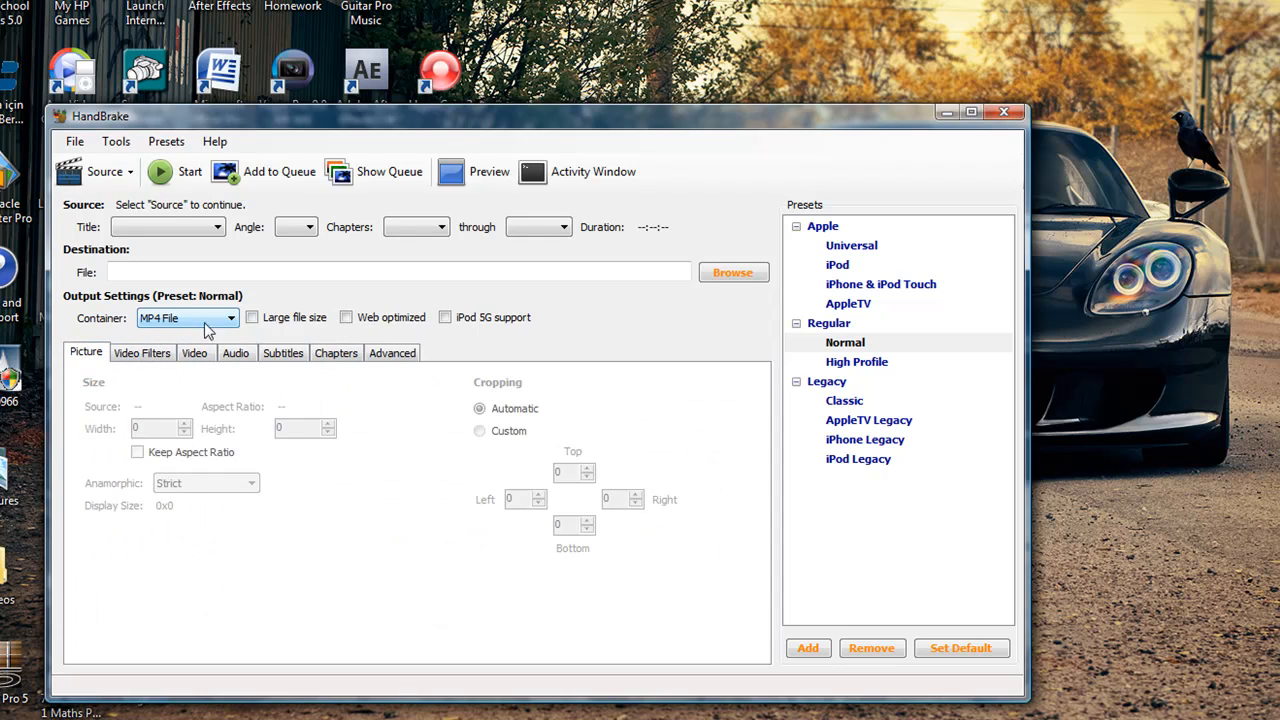
mouse_move(872, 292)
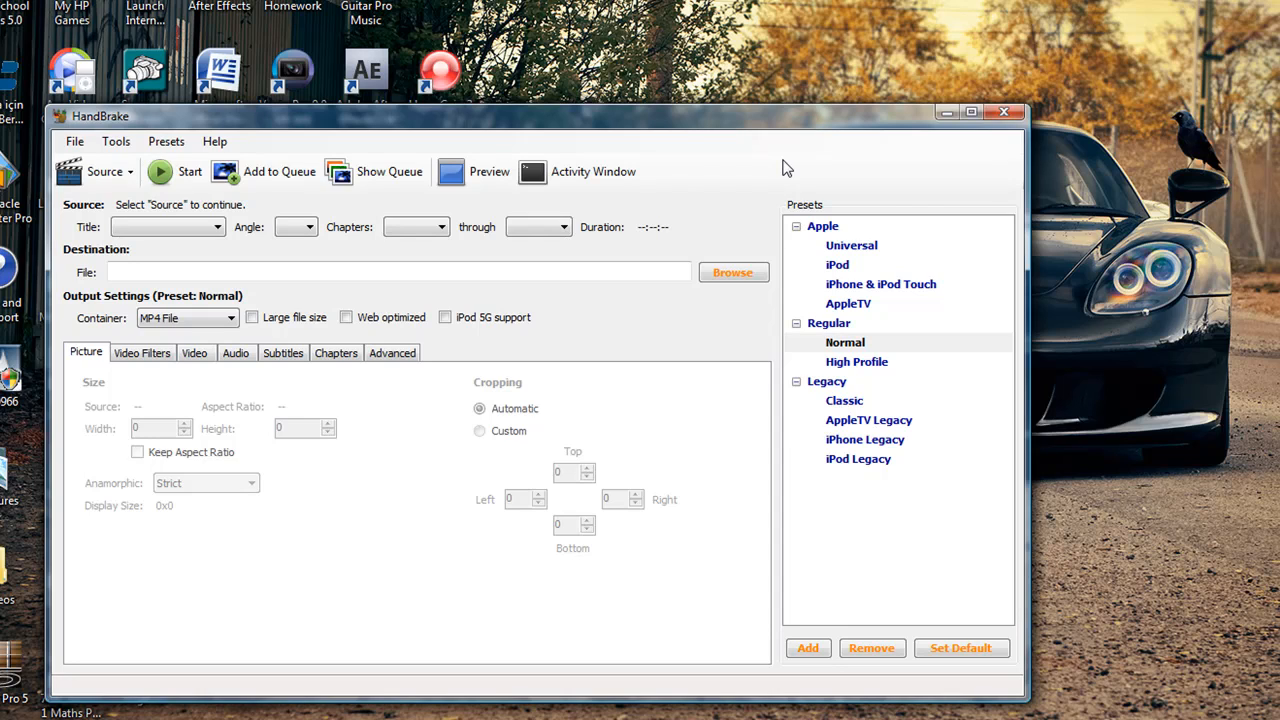
mouse_move(1006, 112)
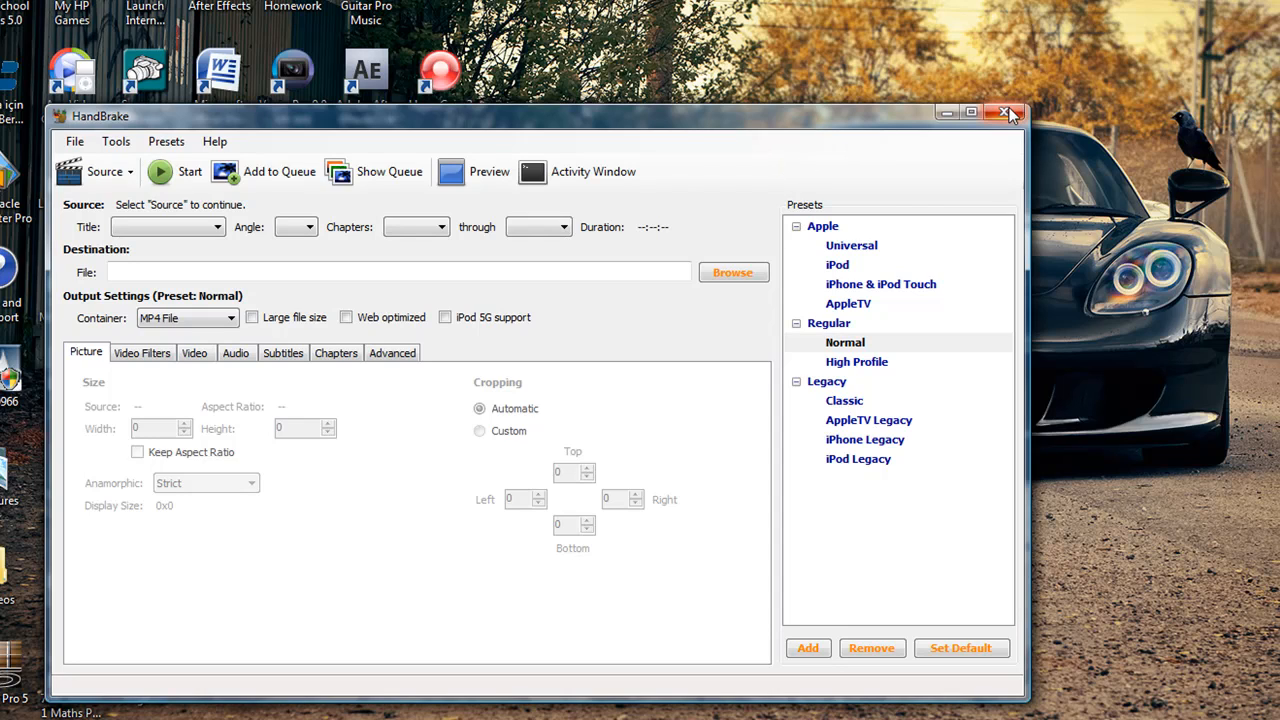
mouse_move(1008, 112)
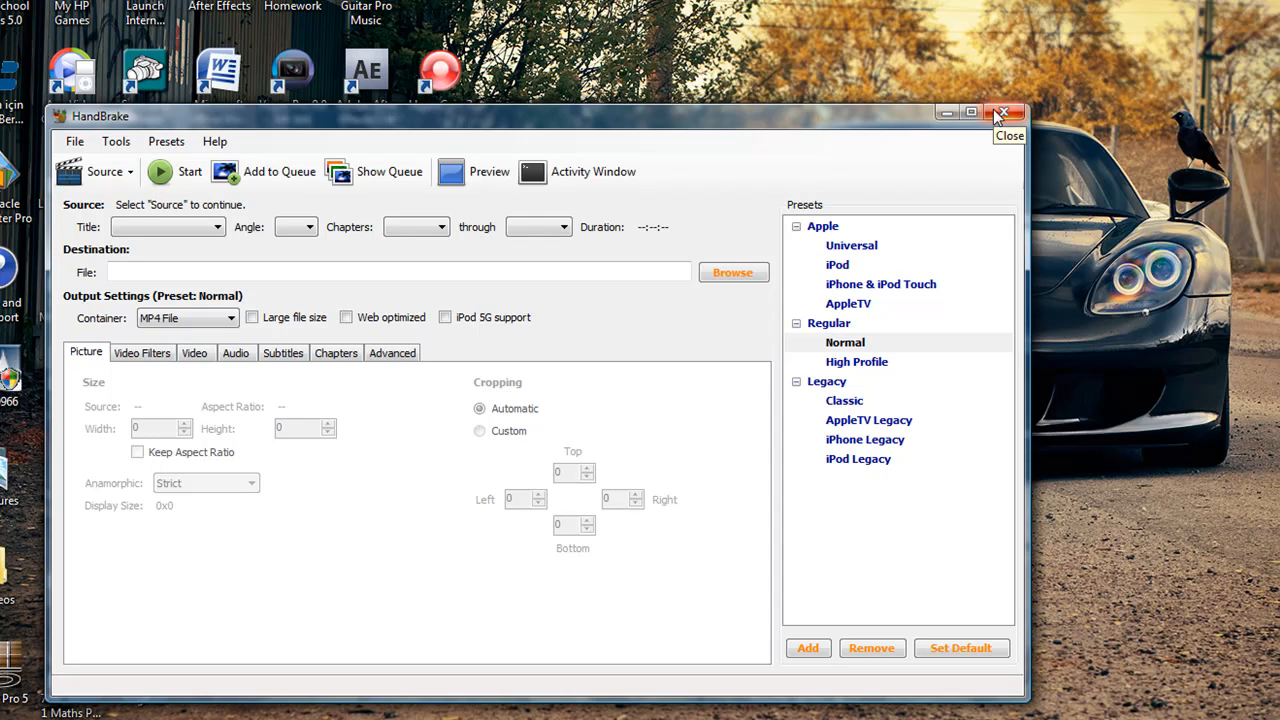
mouse_move(1004, 112)
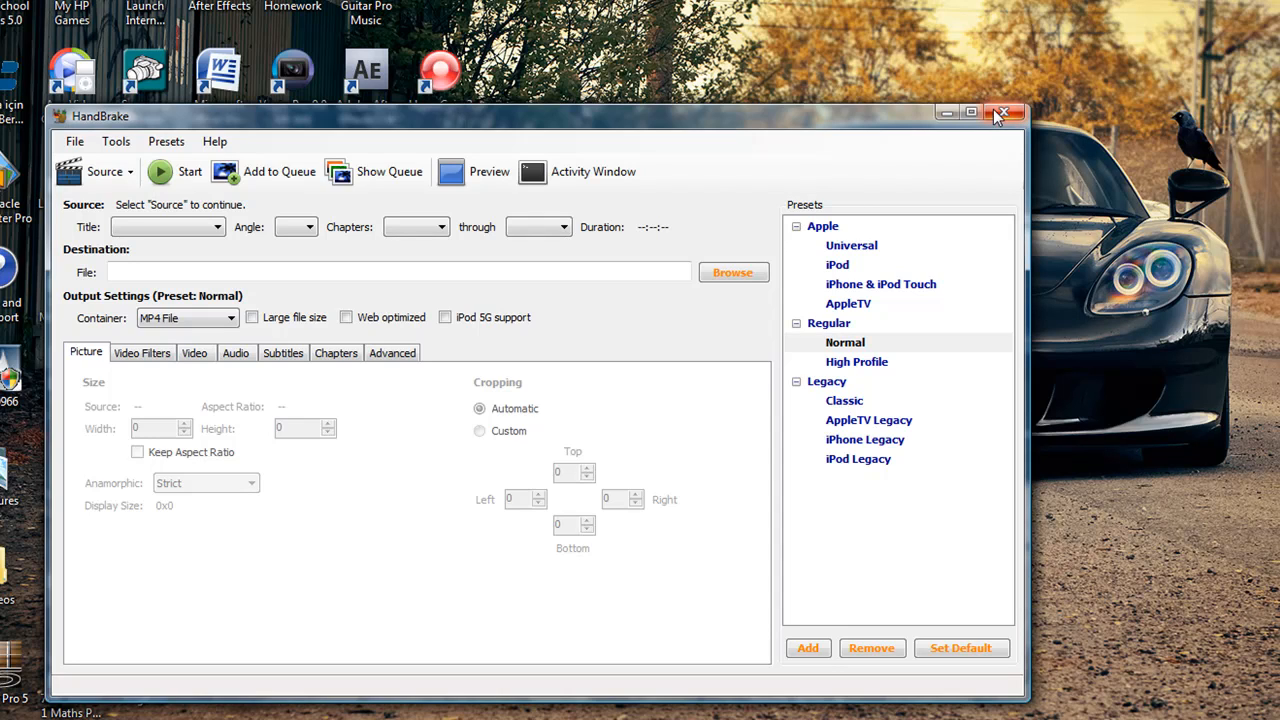
click(970, 112)
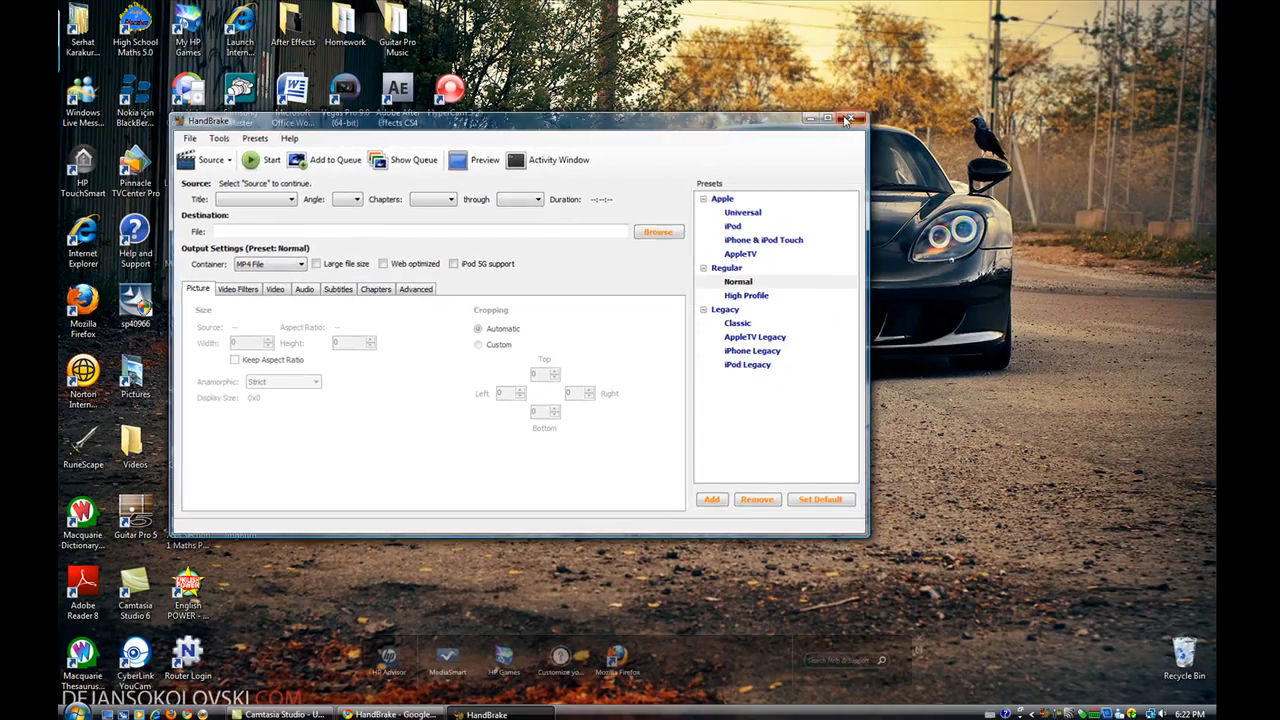